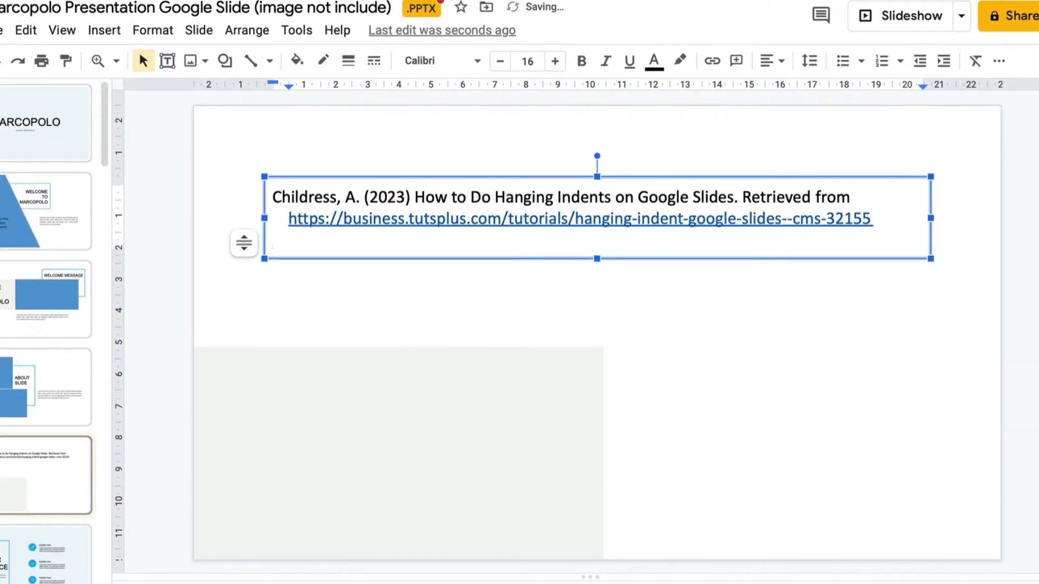
Type the citation 'Childress, A. (2023) How to Make a Pro Organizational Chart in Google Slides' with its tutsplus URL
text(Childress, A. (2023) How to Make a Pro Organiz)
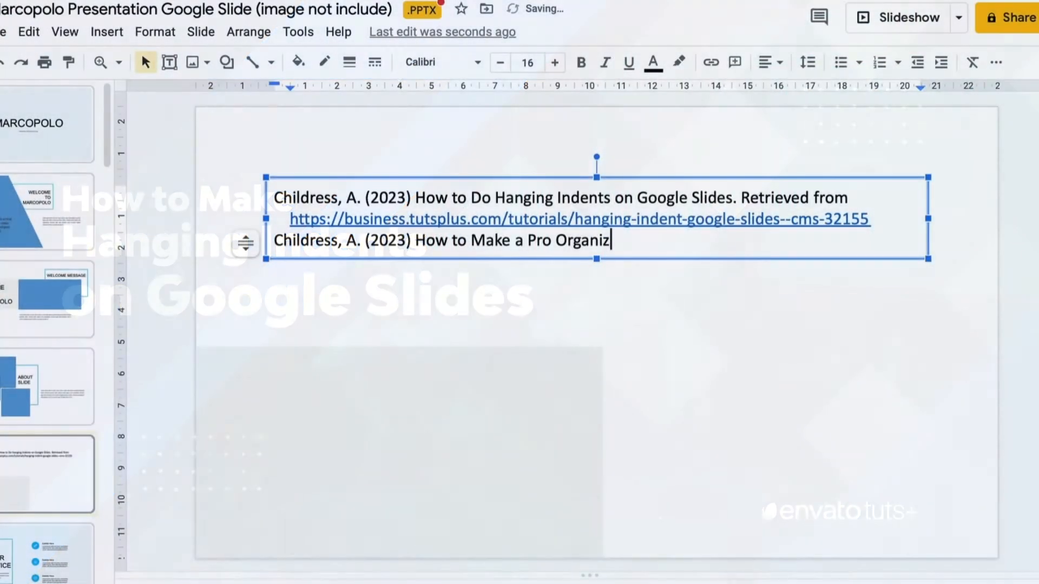
text(ational Chart i)
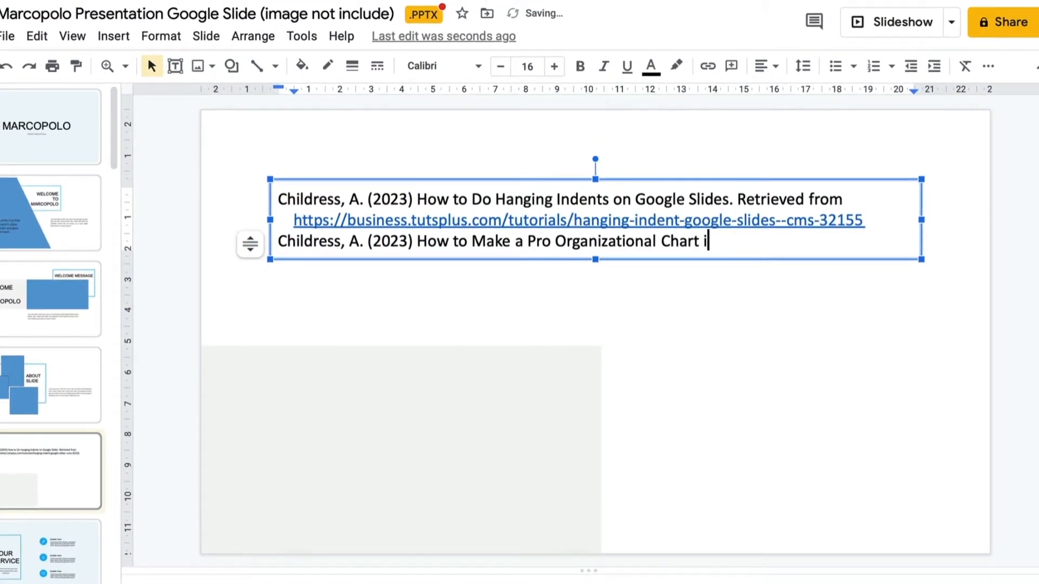
text(n Google Slides.)
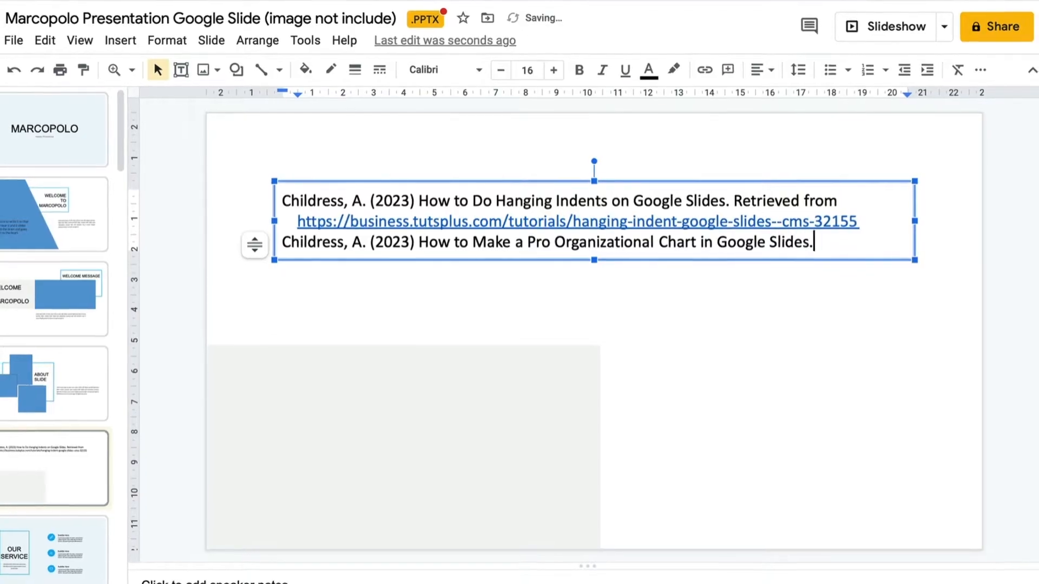
text(Retrieved f)
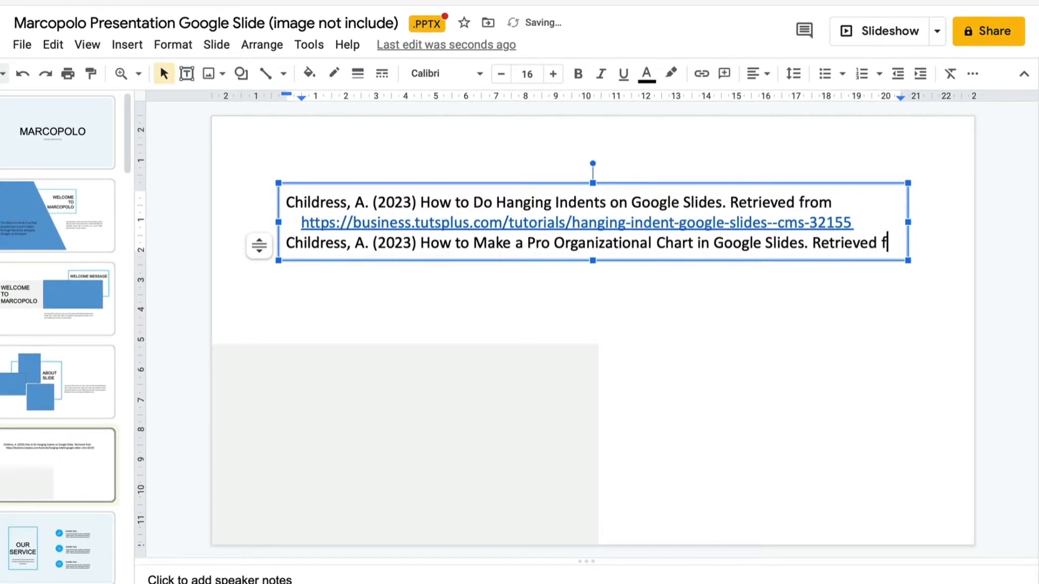
text(rom https://business.tutsplus.com/tutorials/make-pro-organizational-chart-google-slides--cms-93637)
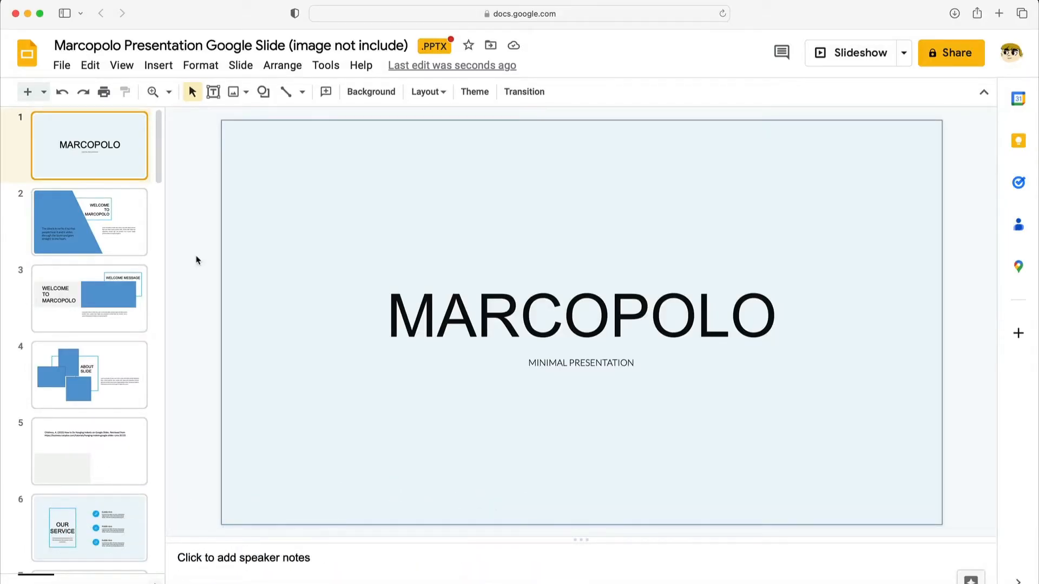
View slides 2, 3 and 4, from Welcome to Marcopolo through the welcome message
click(89, 222)
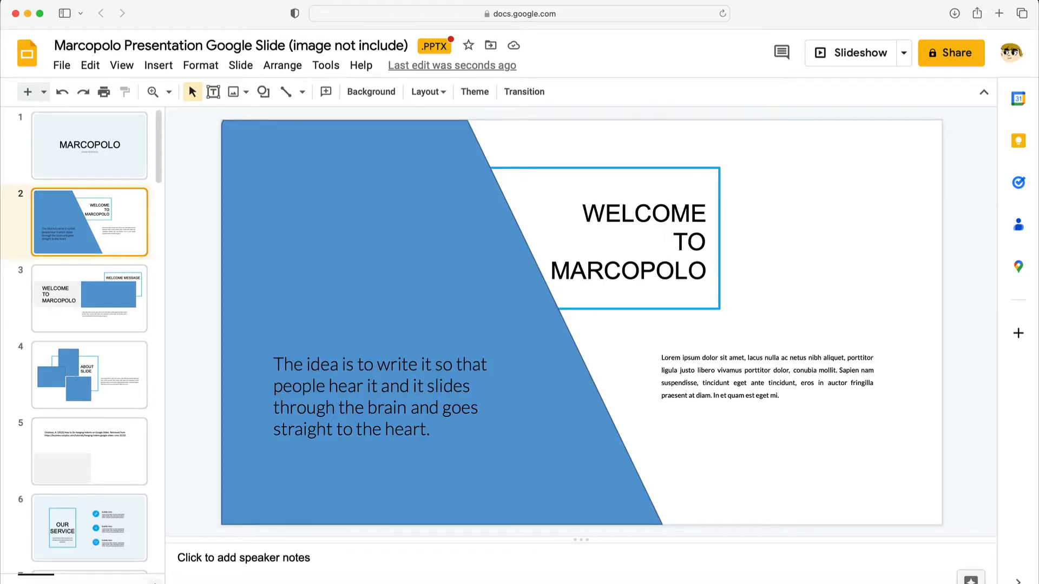
click(88, 298)
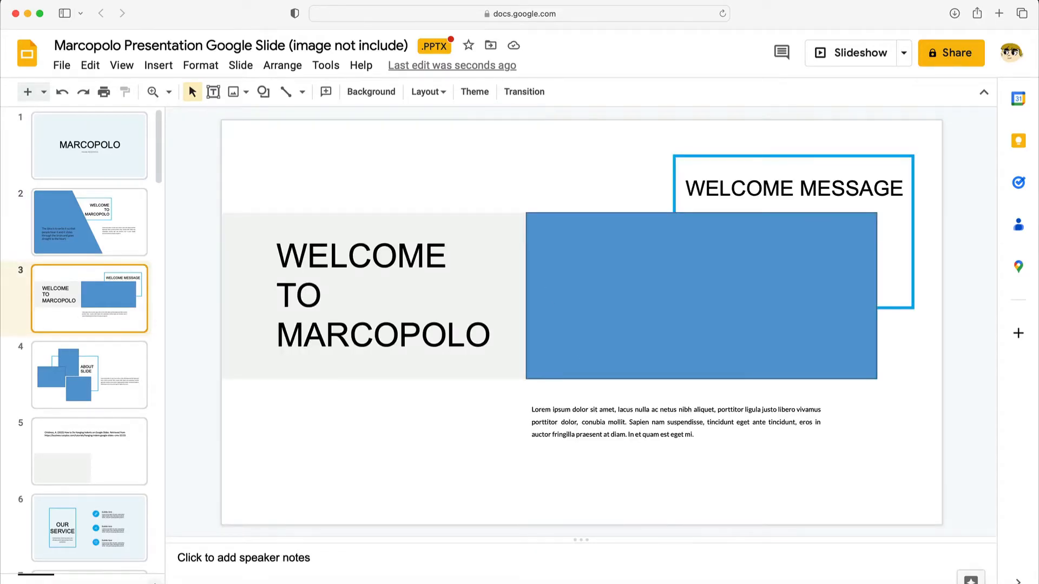
click(88, 375)
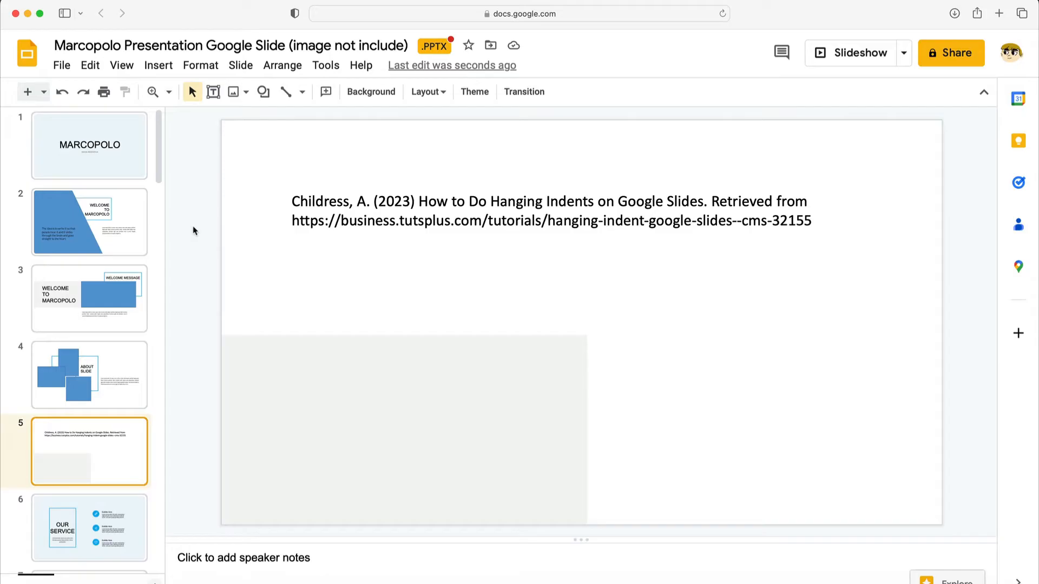
Turn on the ruler for setting indents on slide 5
click(121, 65)
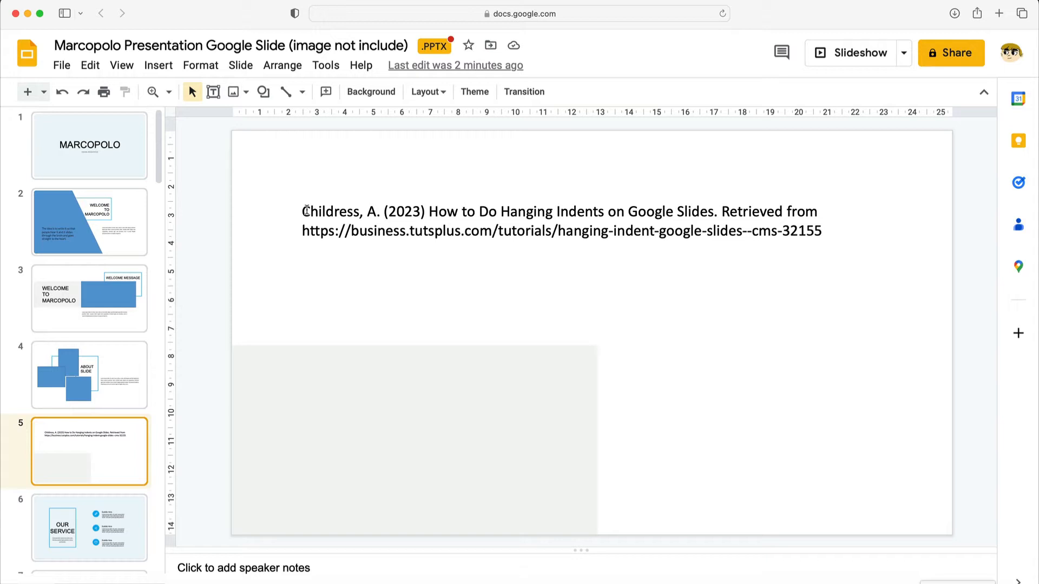
Select the reference text box and drag its ruler indent marker to the right
click(560, 221)
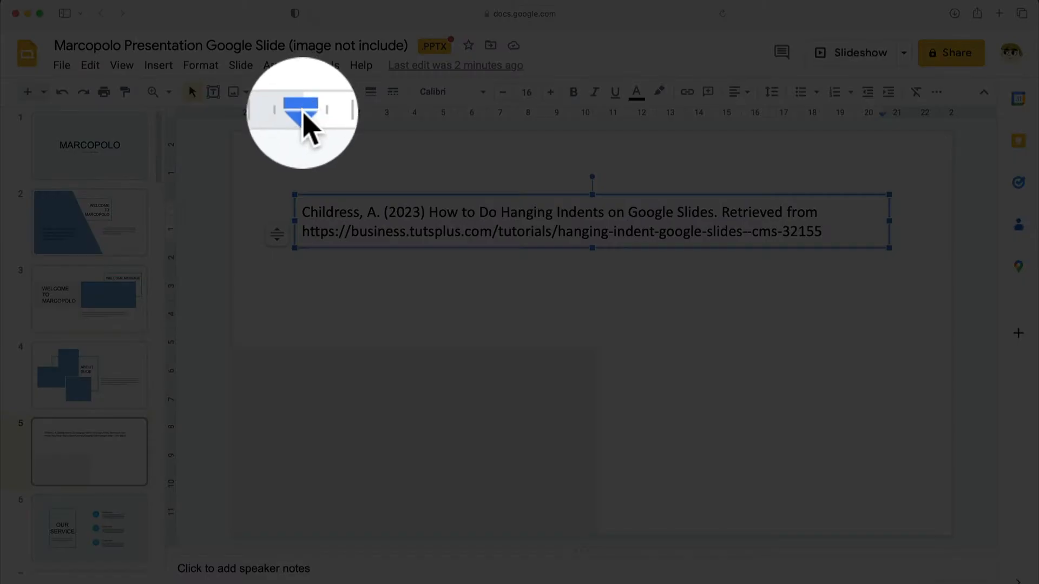
drag(301, 113, 309, 113)
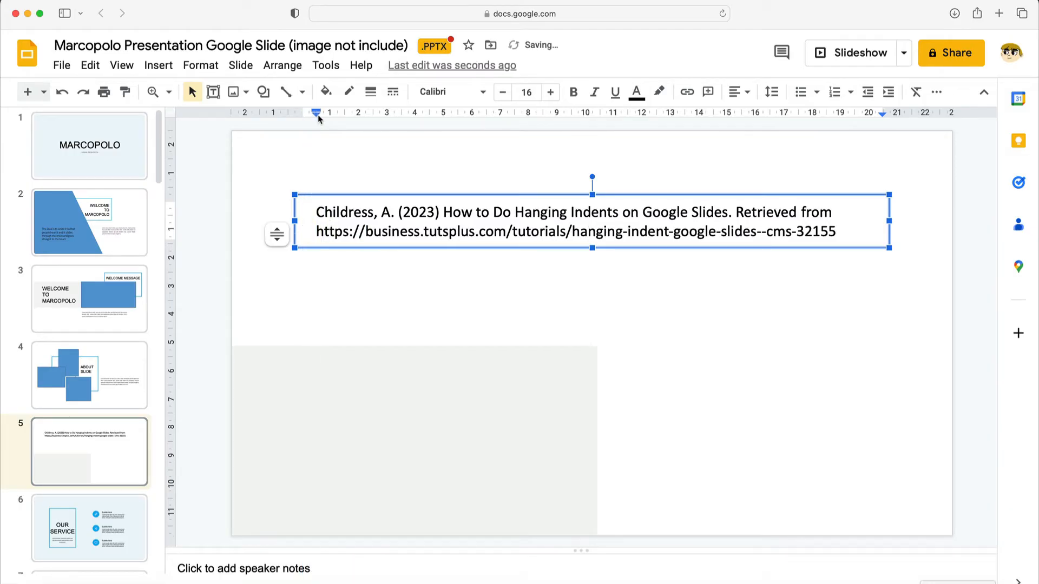
mouse_move(315, 113)
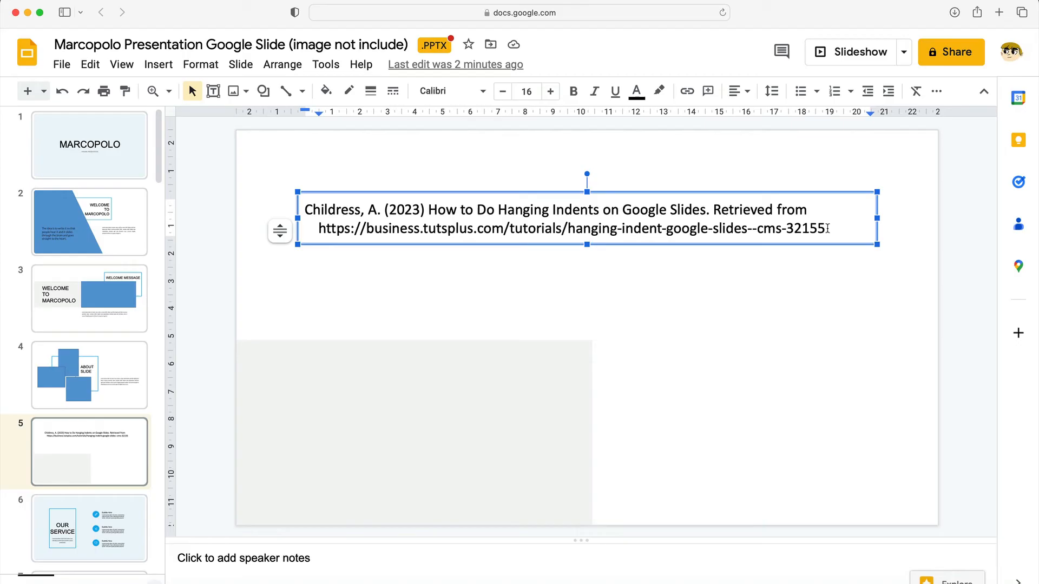
Type the second Childress 2023 organizational chart citation with 'Retrieved from' and its tutsplus URL
text(Child)
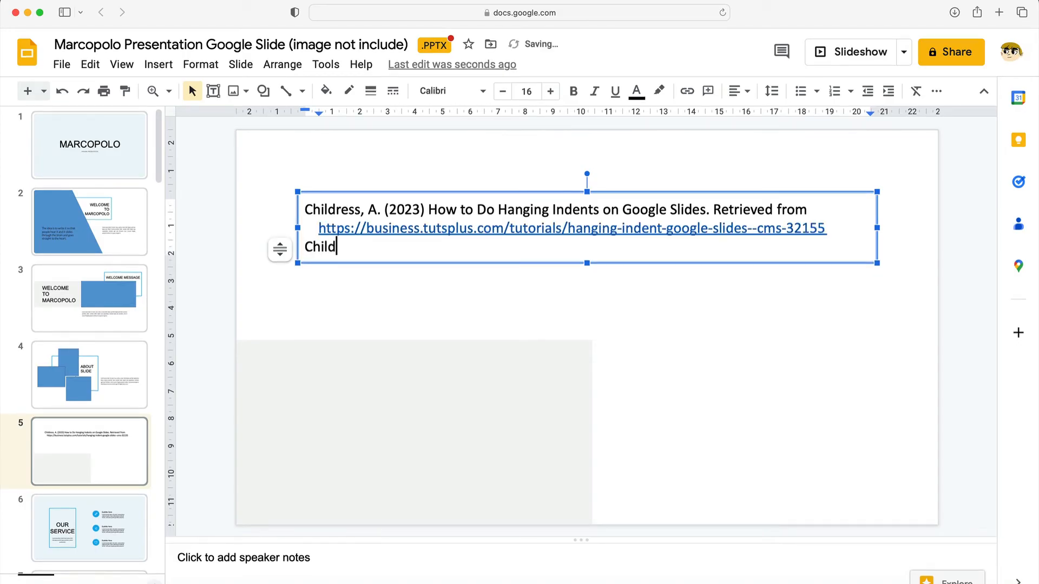
text(ress, A.)
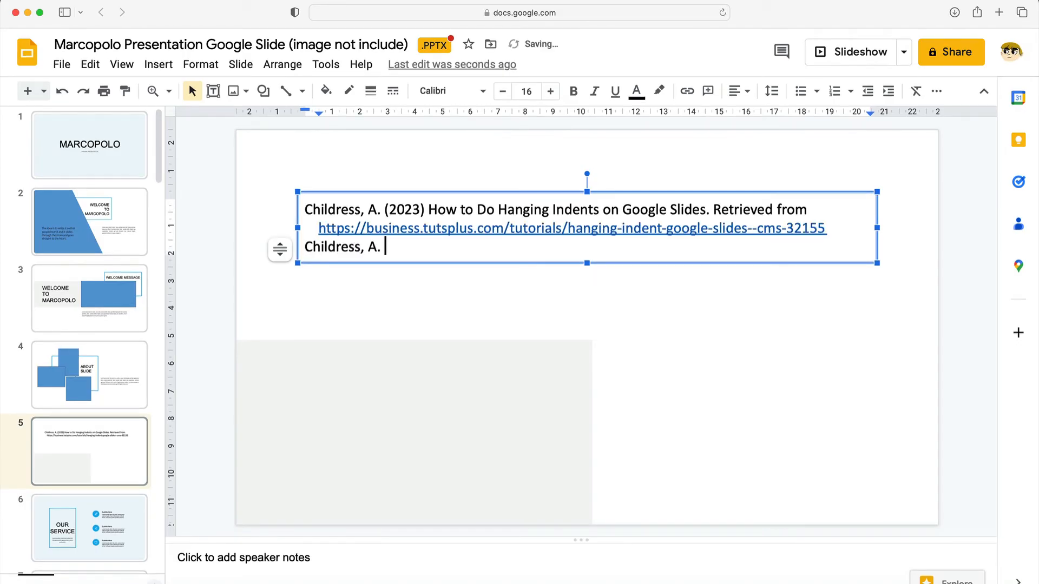
text((2023) How)
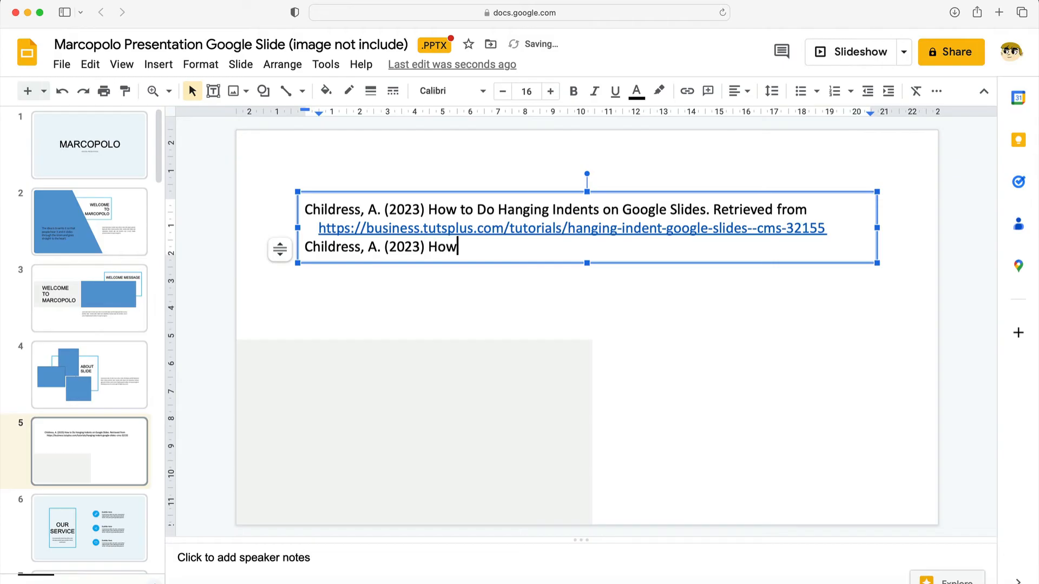
text(to Make a Pro)
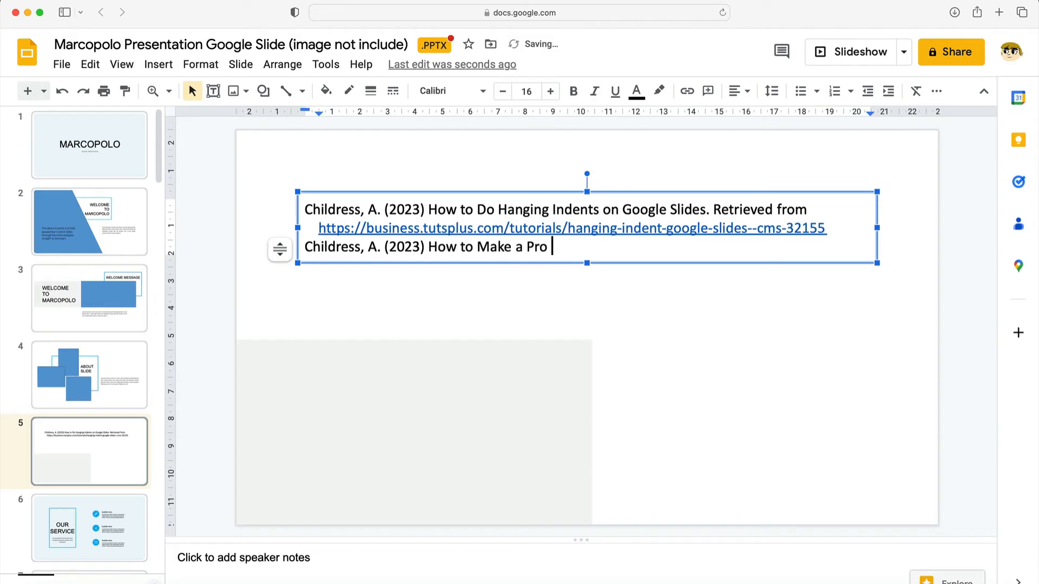
text(Organizational)
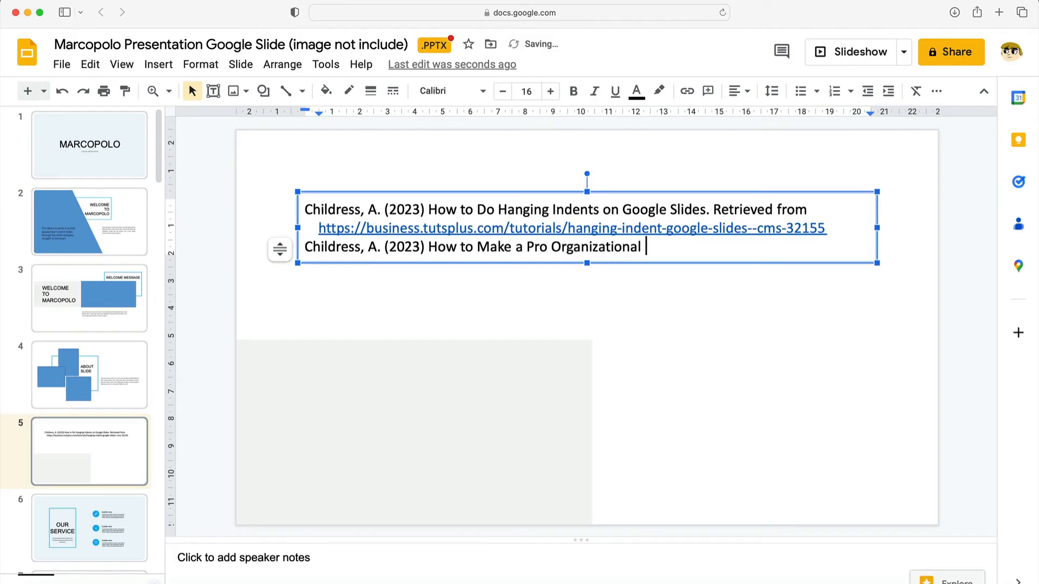
text(Chart in Google)
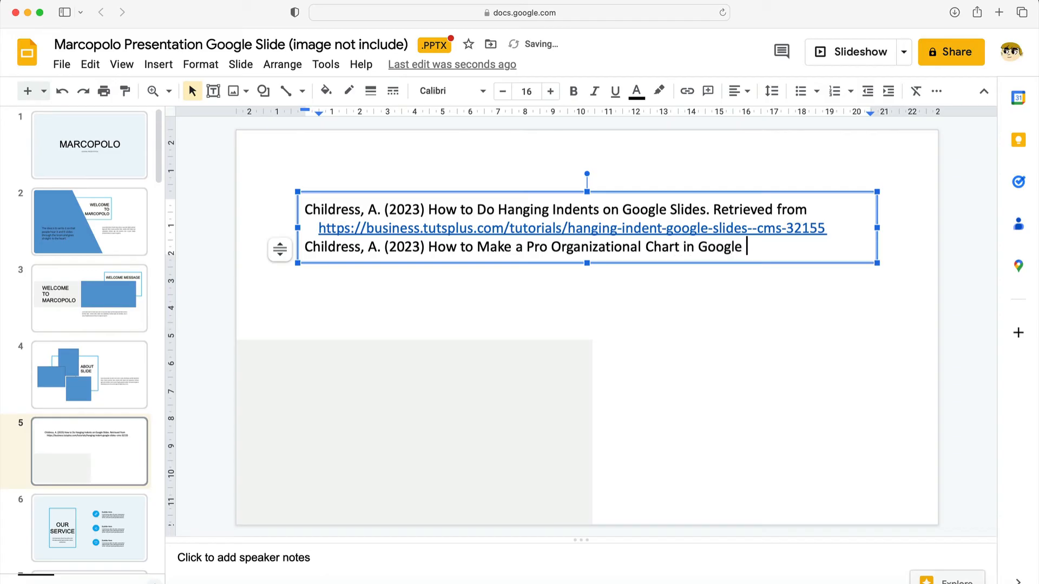
text(Slides. Retrieved from)
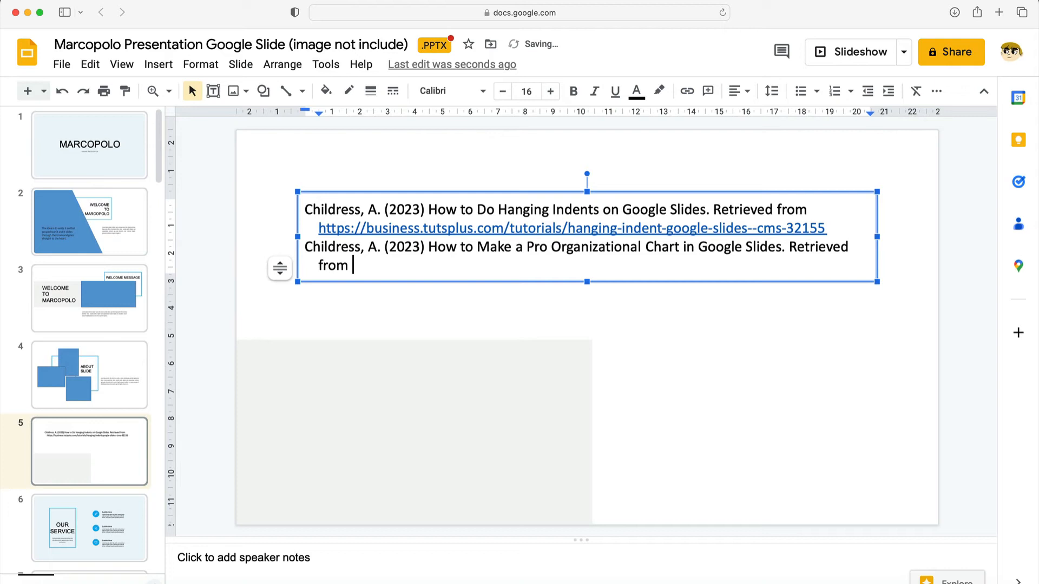
text(https://business.tutsplus.com/tutorials/make-pro-organizational-chart-google-slides--cms-93637)
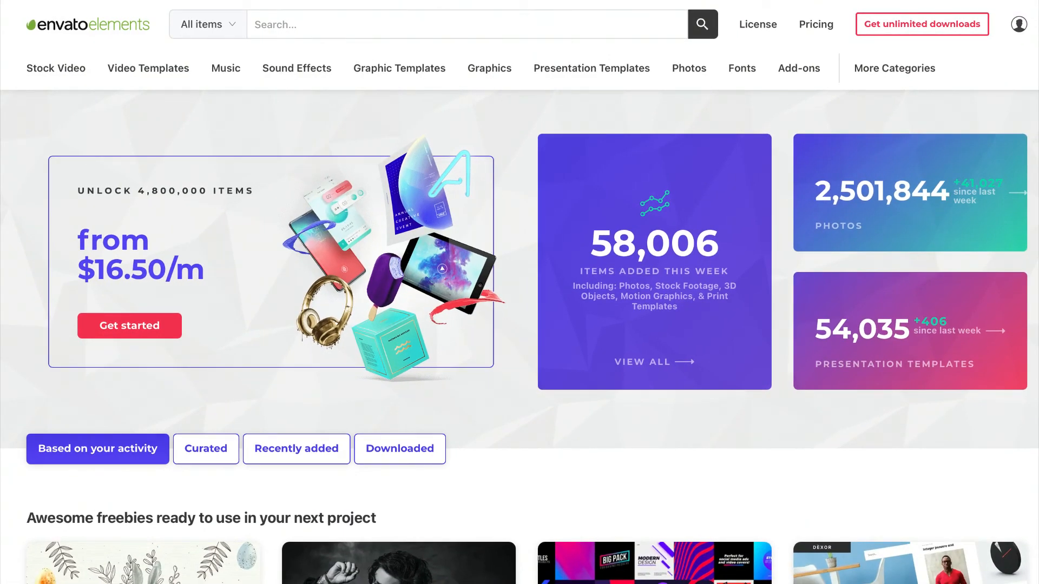
Open Envato's Google Slides Templates collection and scroll through the template listings
click(591, 68)
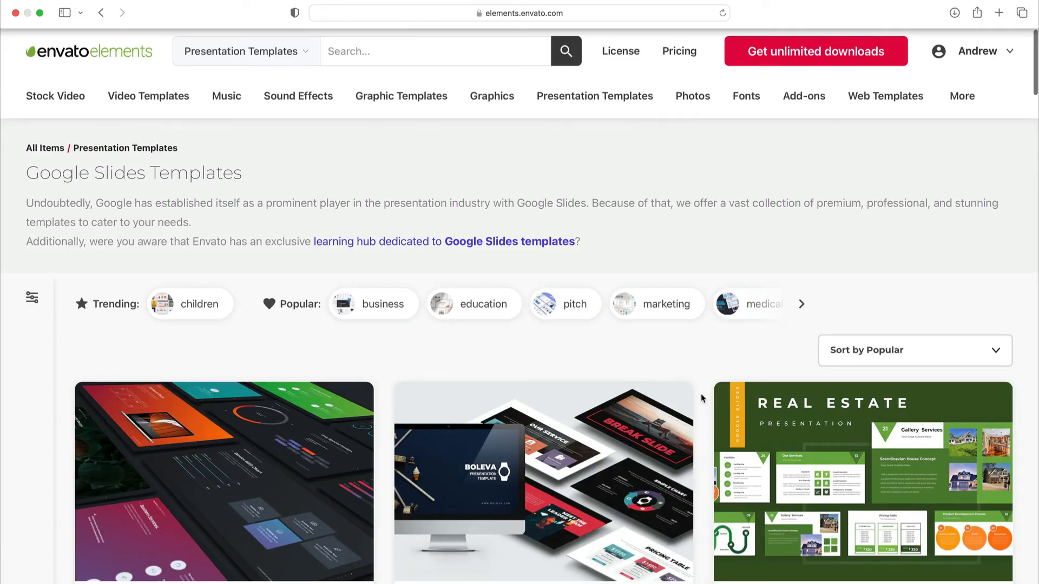
scroll(down, 3)
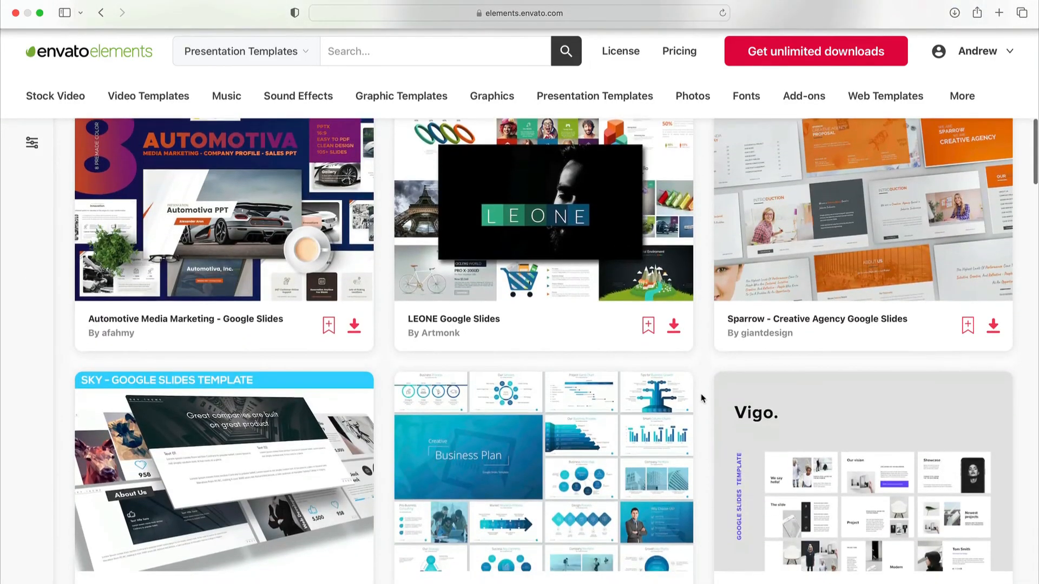
scroll(down, 3)
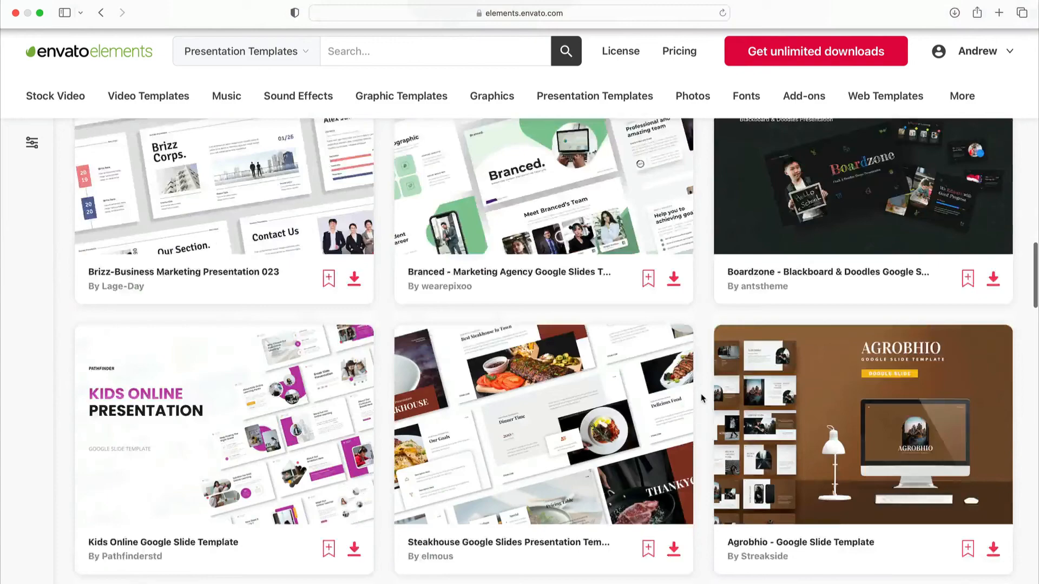
scroll(down, 3)
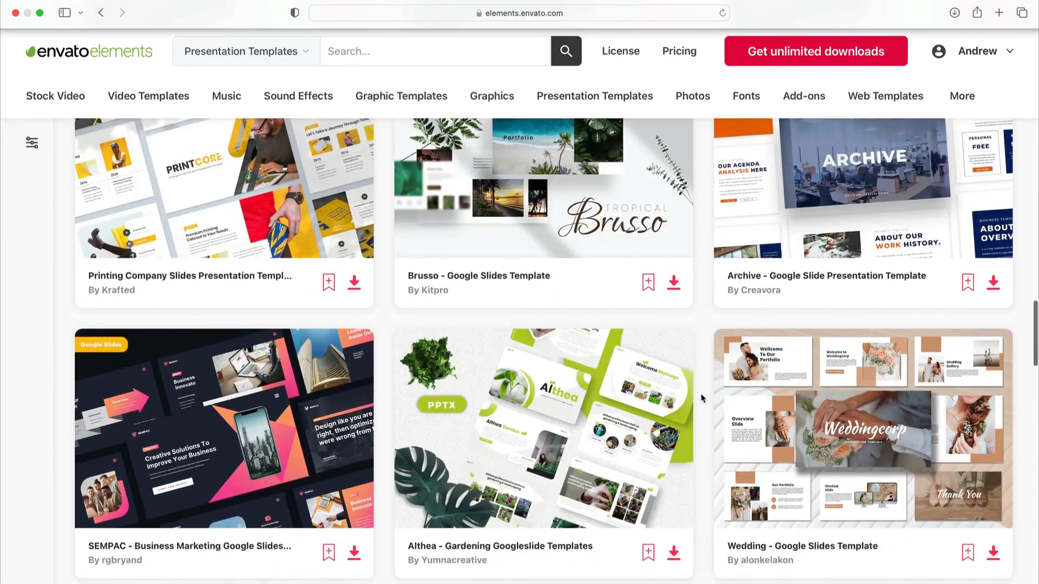